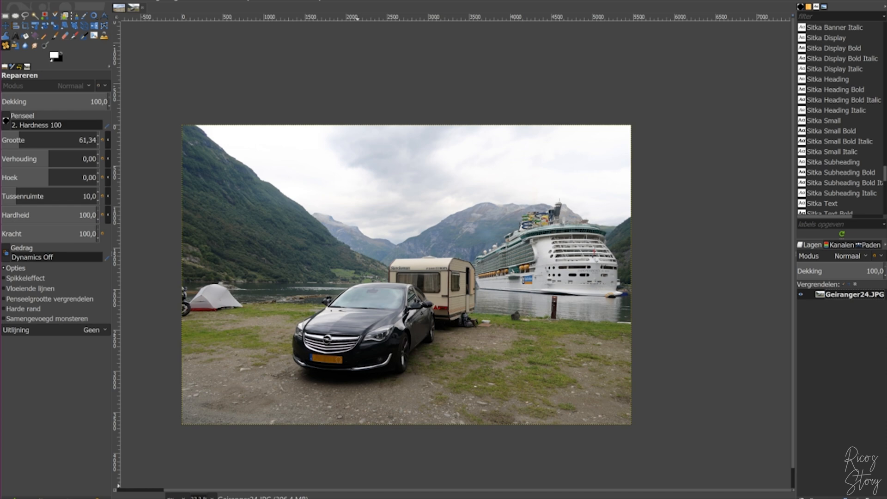
mouse_move(355, 248)
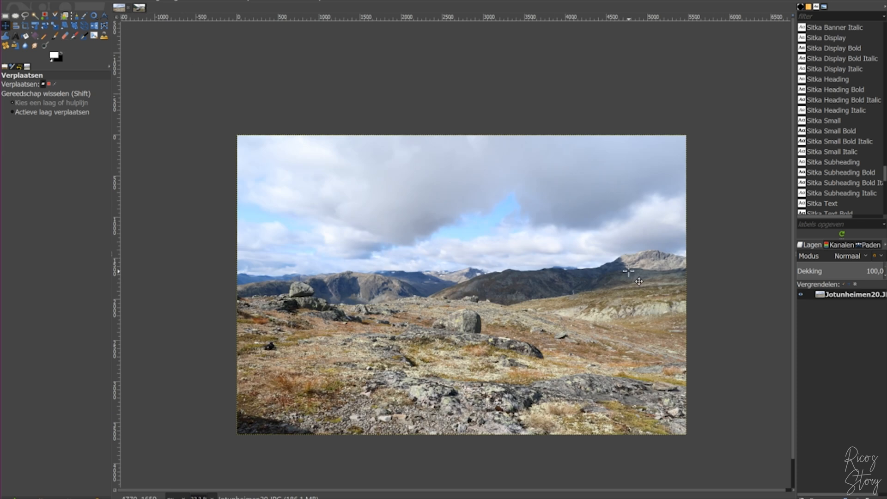
mouse_move(266, 123)
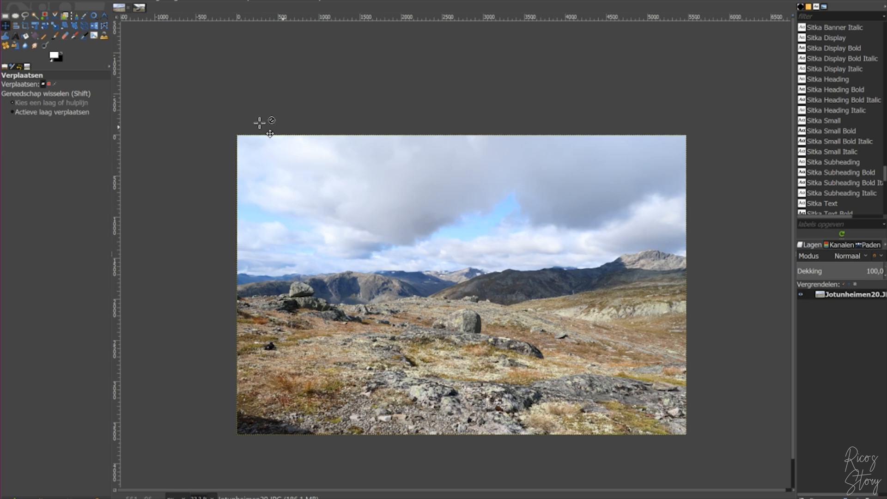
mouse_move(139, 21)
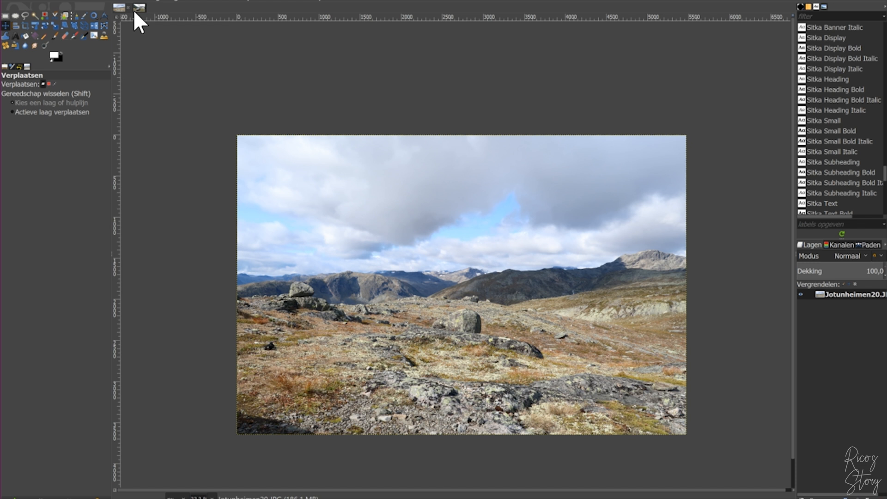
Return to the Geiranger24.JPG image and duplicate its photo layer
click(138, 7)
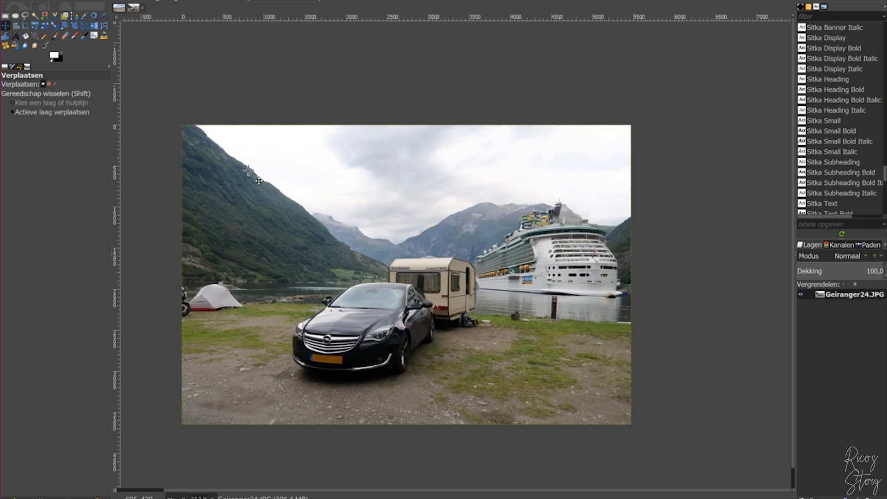
mouse_move(628, 157)
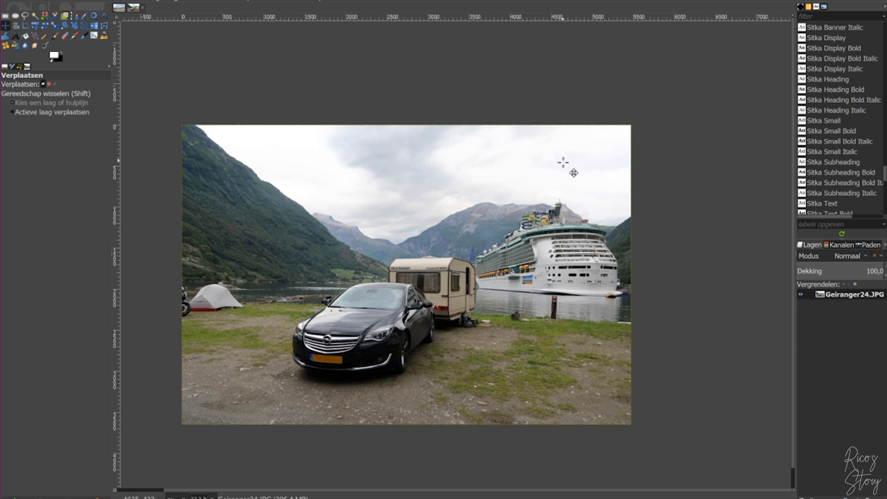
right_click(849, 294)
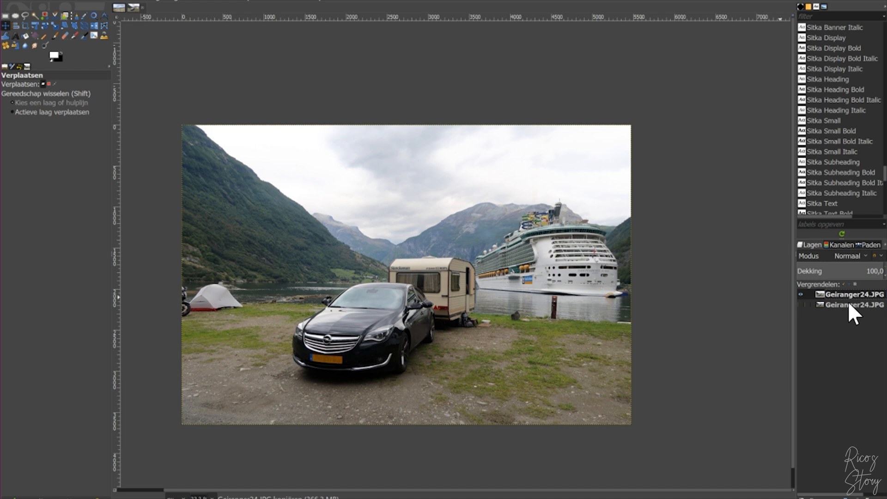
Rename the bottom layer 'Original' and the top copy 'Edit'
click(849, 305)
text(Original)
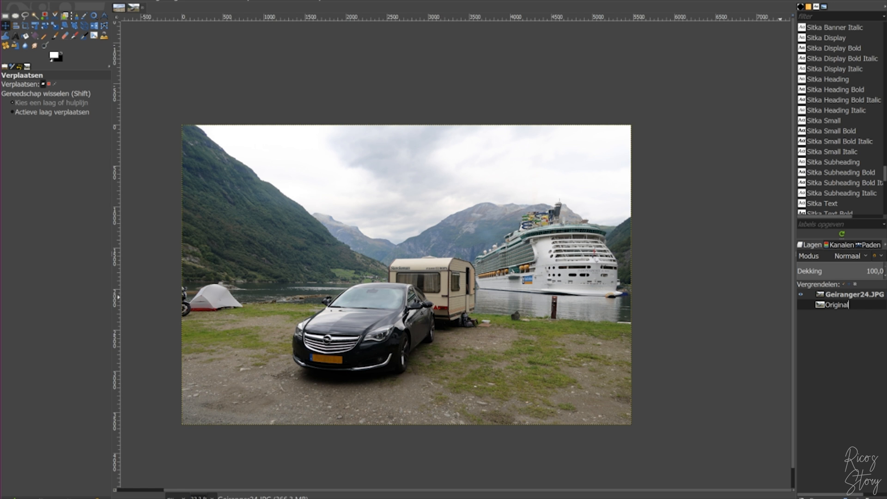
click(842, 294)
text(Edit)
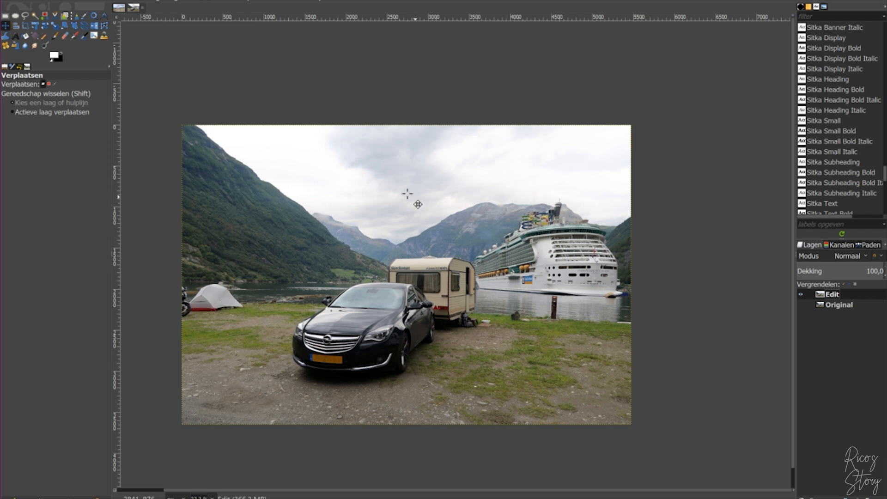
mouse_move(434, 224)
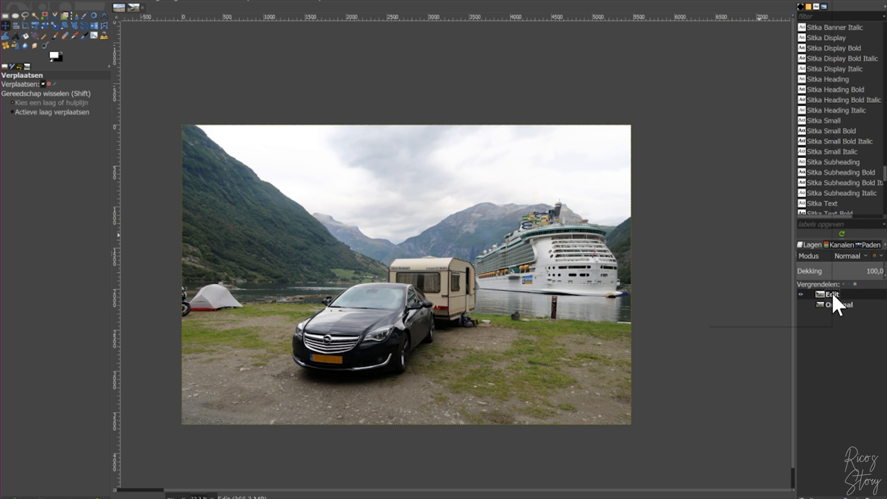
Add an alpha channel to the Edit layer and undo the test eraser strokes
right_click(831, 295)
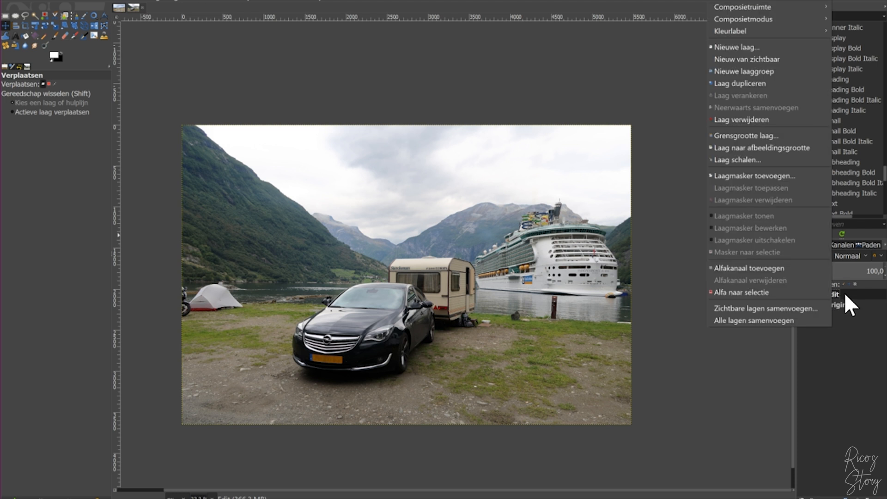
mouse_move(748, 267)
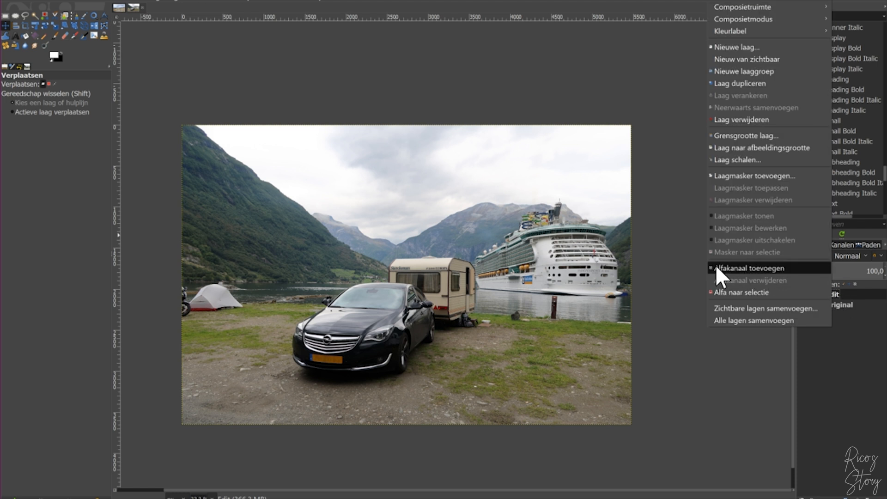
mouse_move(761, 282)
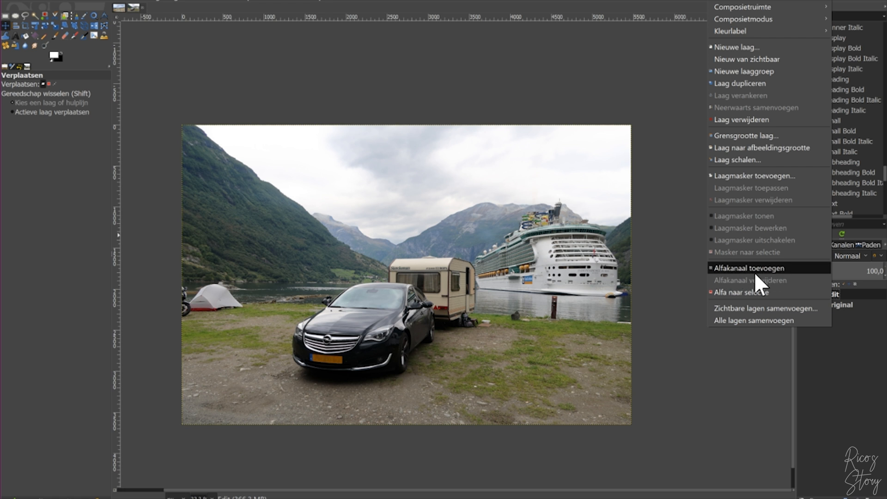
click(752, 267)
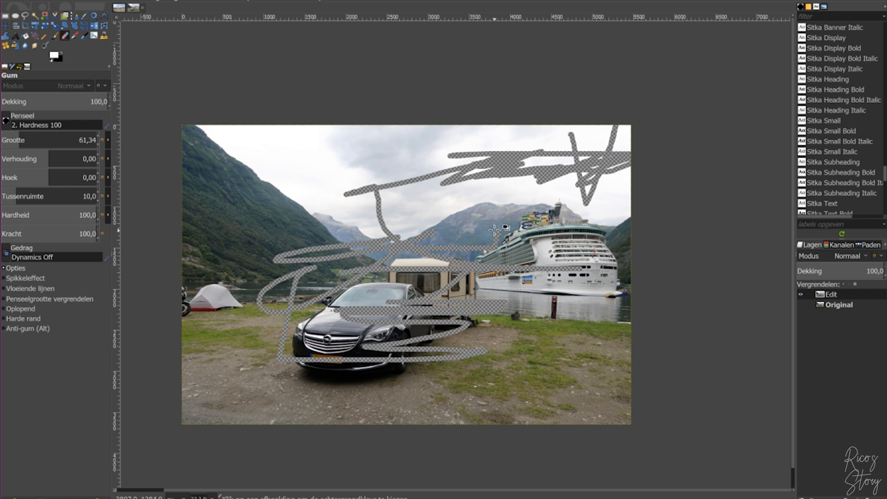
key(ctrl+z)
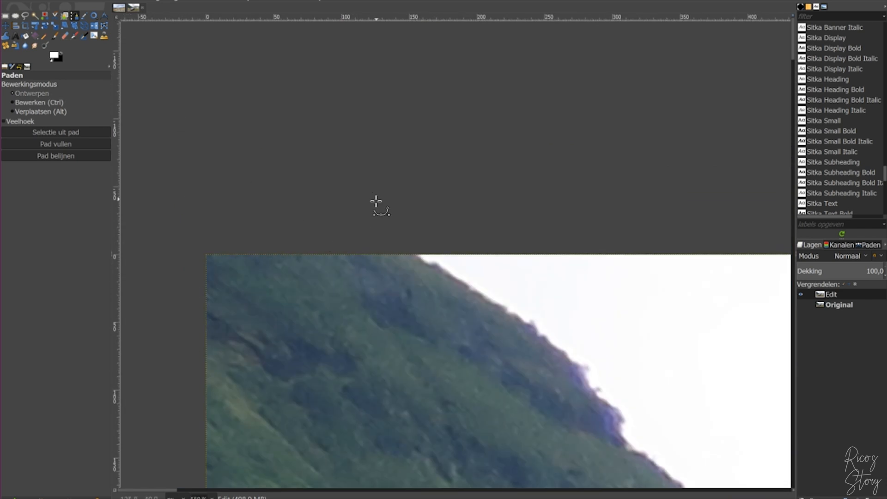
mouse_move(334, 231)
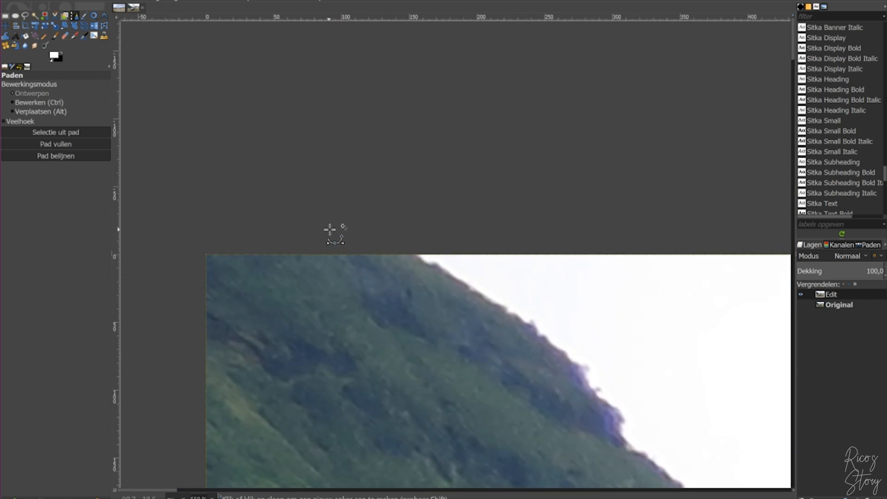
Place path points along the mountain ridgeline, starting above the photo
click(427, 271)
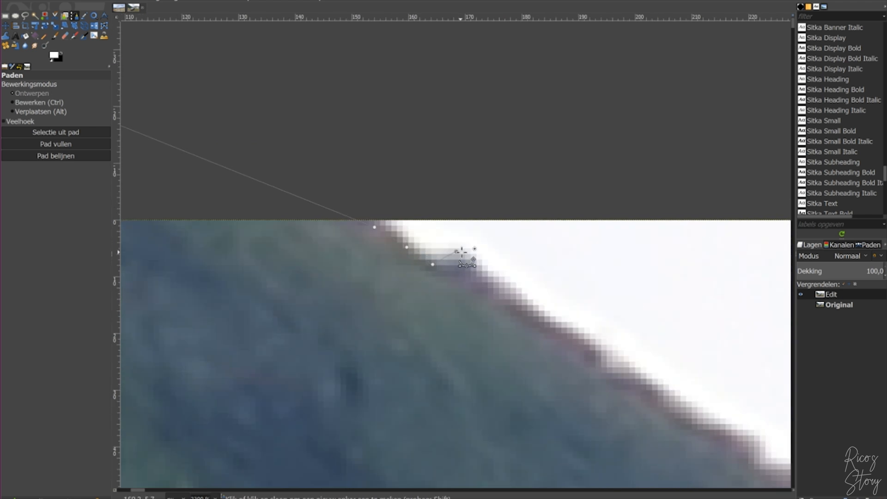
scroll(right, 3)
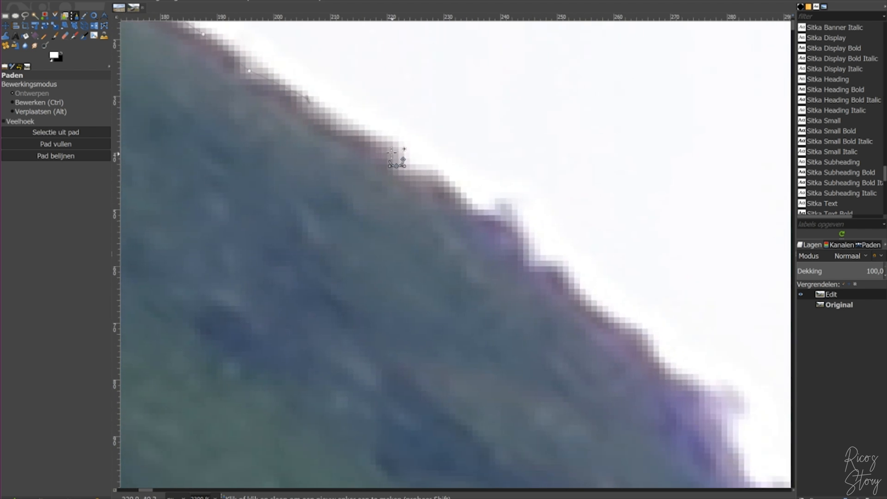
click(457, 197)
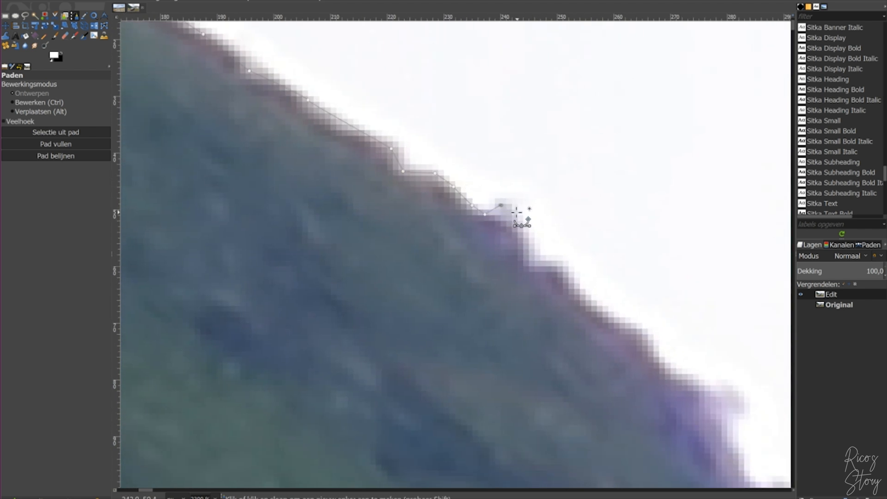
click(596, 314)
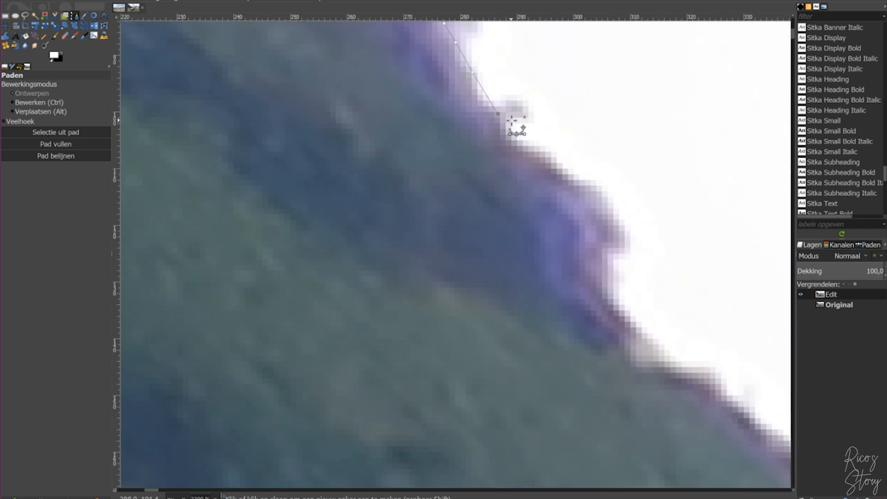
click(516, 164)
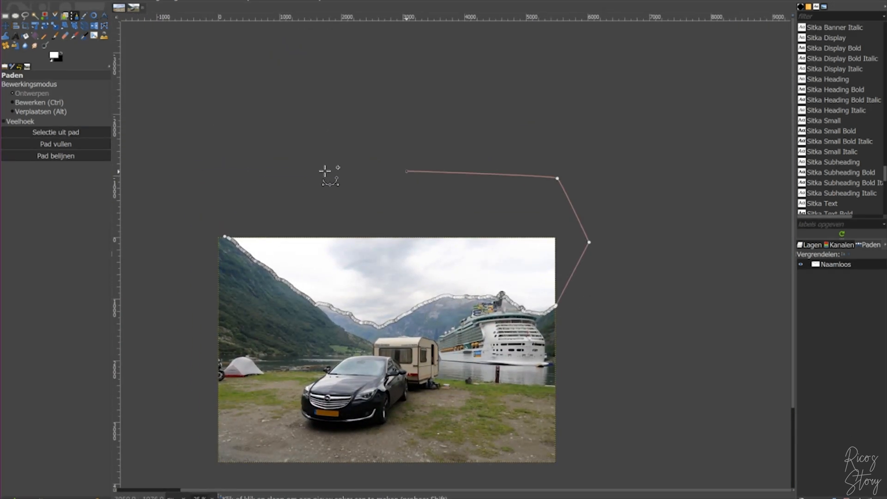
Close the path outside the canvas around the sky and delete the sky from the Edit layer
click(172, 202)
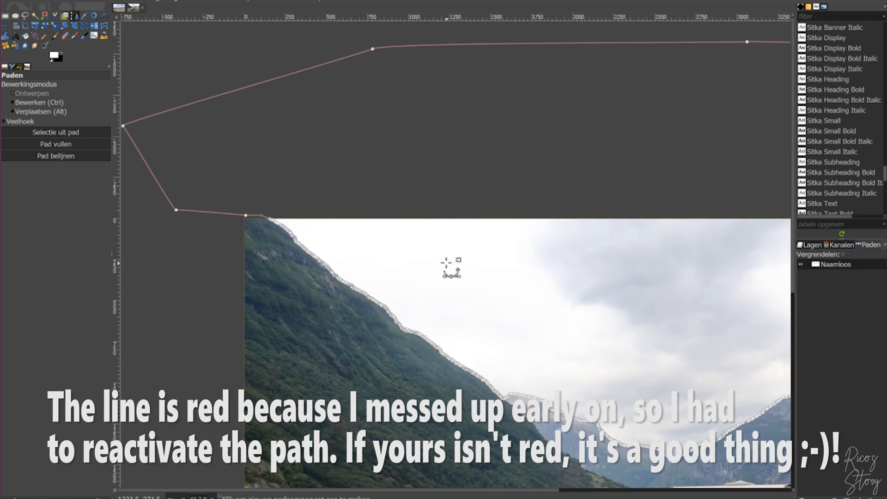
mouse_move(817, 257)
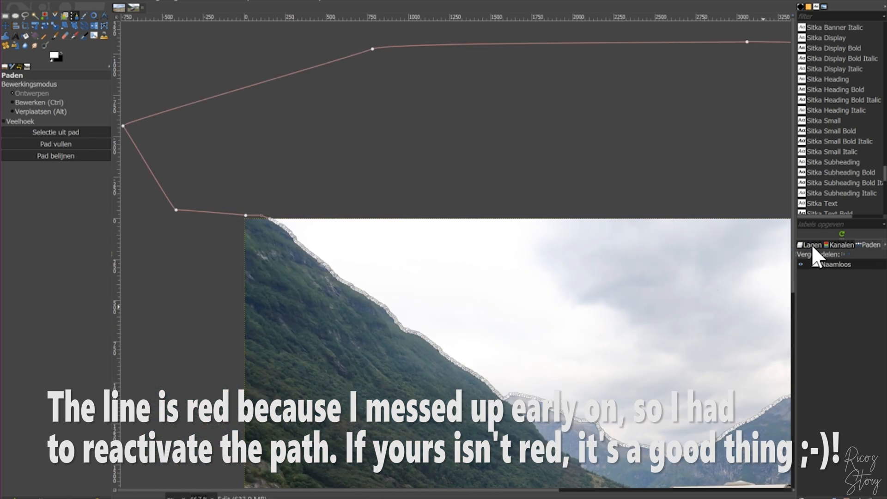
click(810, 244)
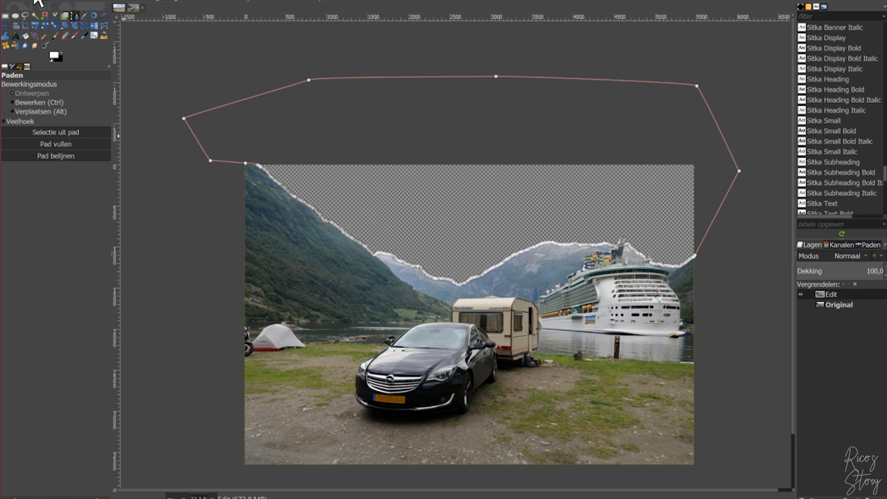
Select the Move tool to clear the path outline before switching images
click(6, 27)
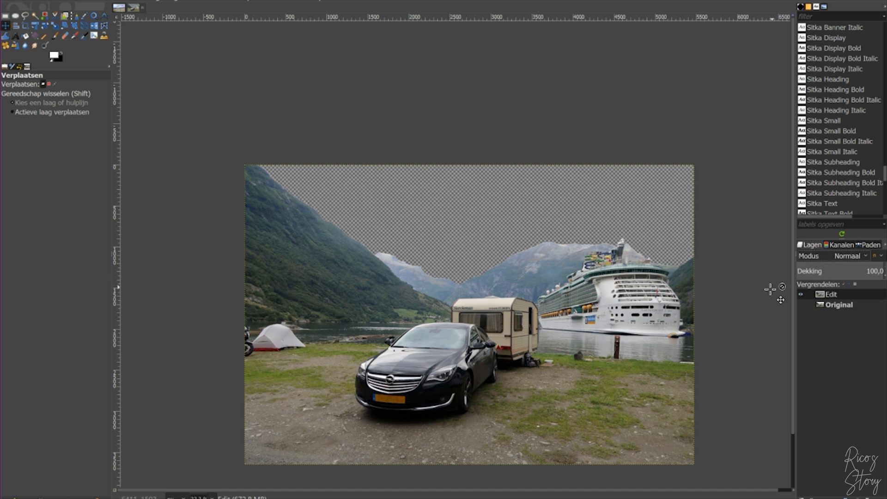
mouse_move(357, 213)
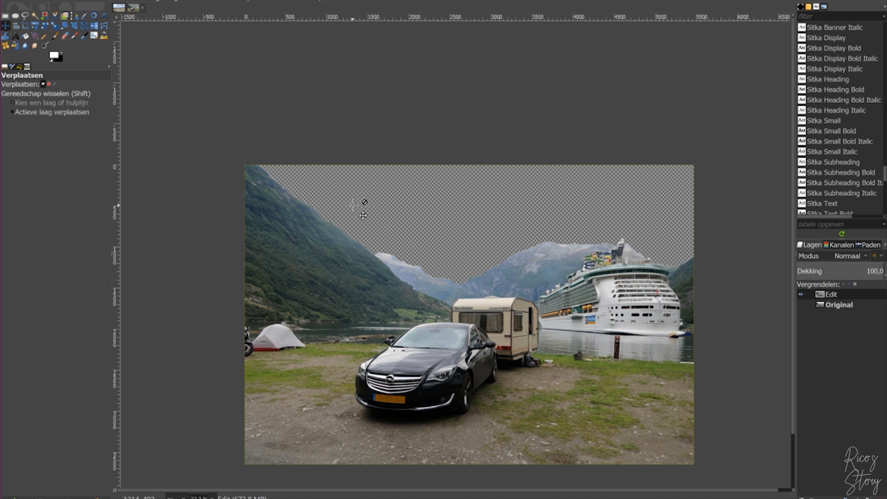
mouse_move(136, 10)
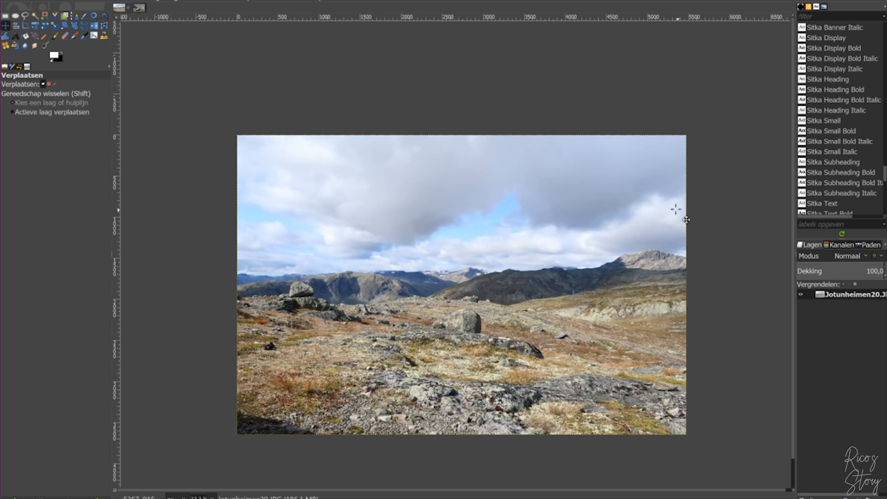
mouse_move(299, 167)
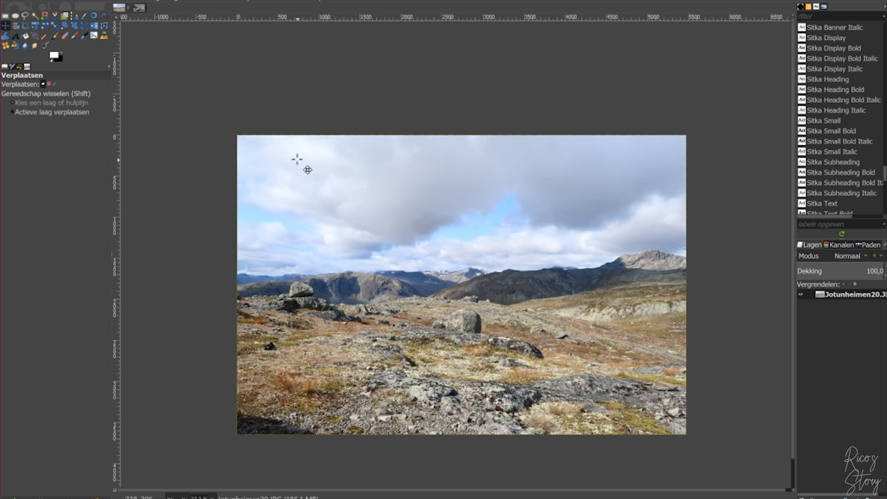
mouse_move(404, 181)
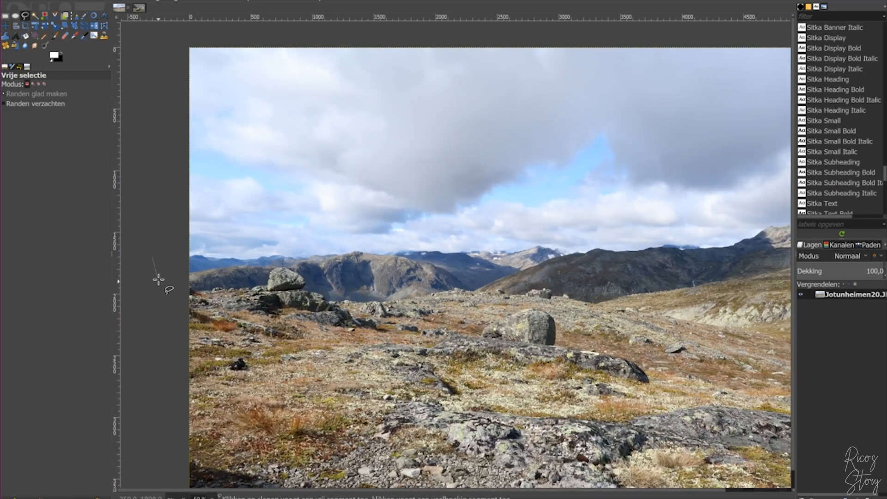
mouse_move(257, 269)
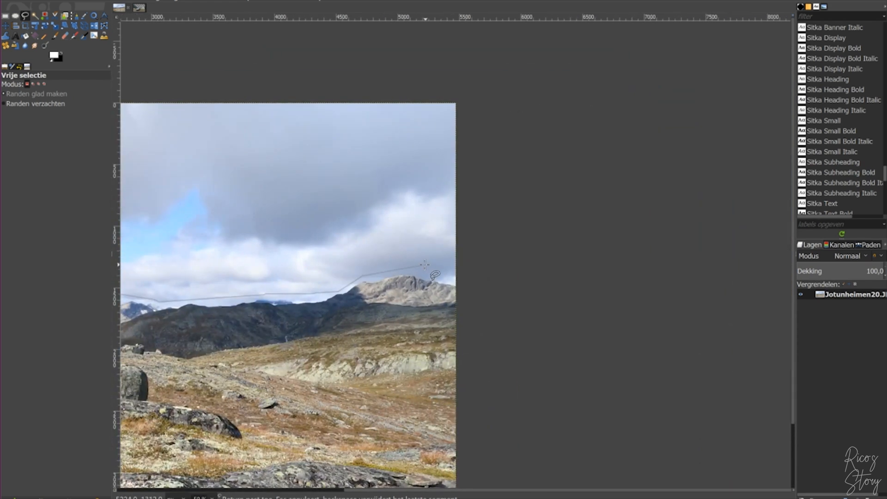
Outline the Jotunheimen cloudy sky along the mountain ridge with a freehand selection
click(470, 60)
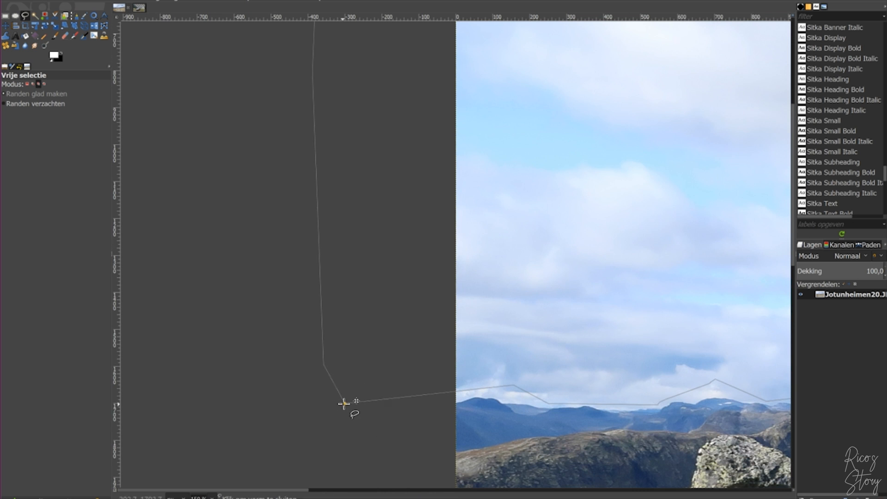
click(344, 403)
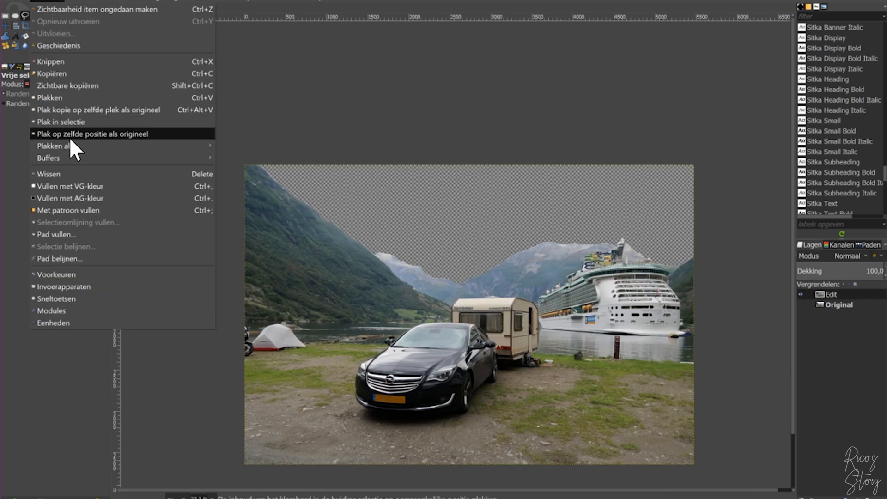
Paste the Jotunheimen sky in place into the campsite image as a new layer
click(92, 134)
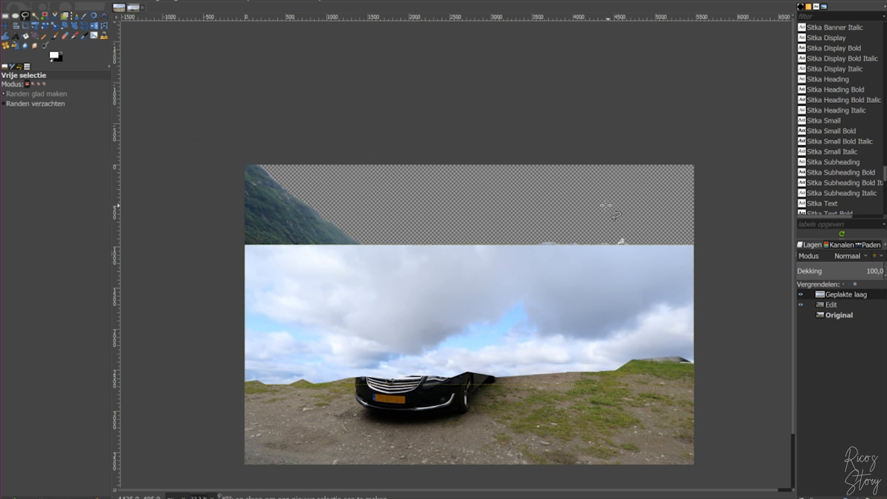
mouse_move(496, 279)
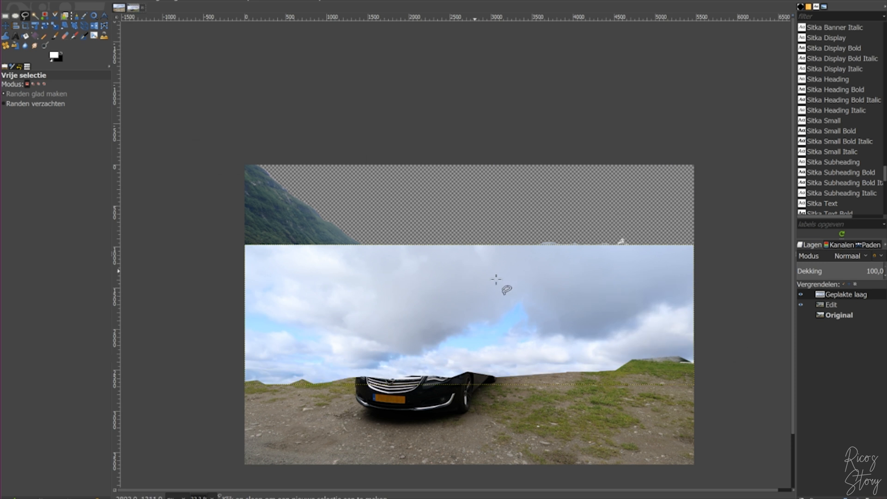
mouse_move(648, 266)
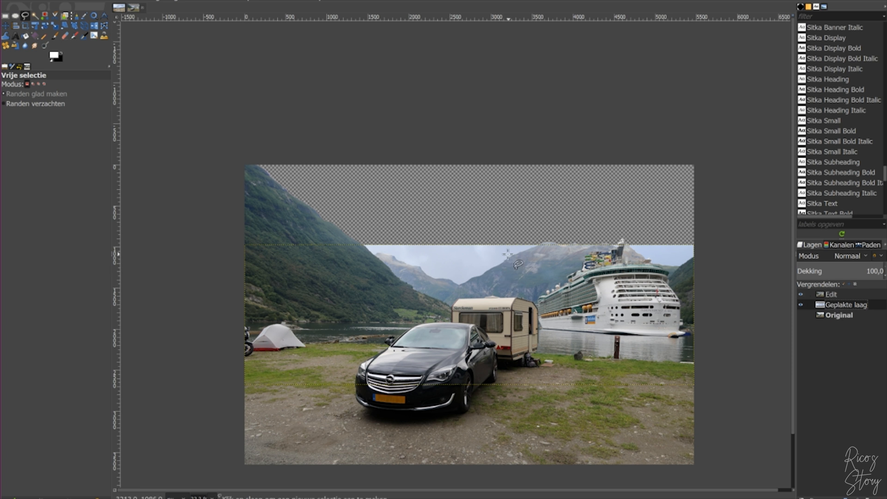
mouse_move(597, 294)
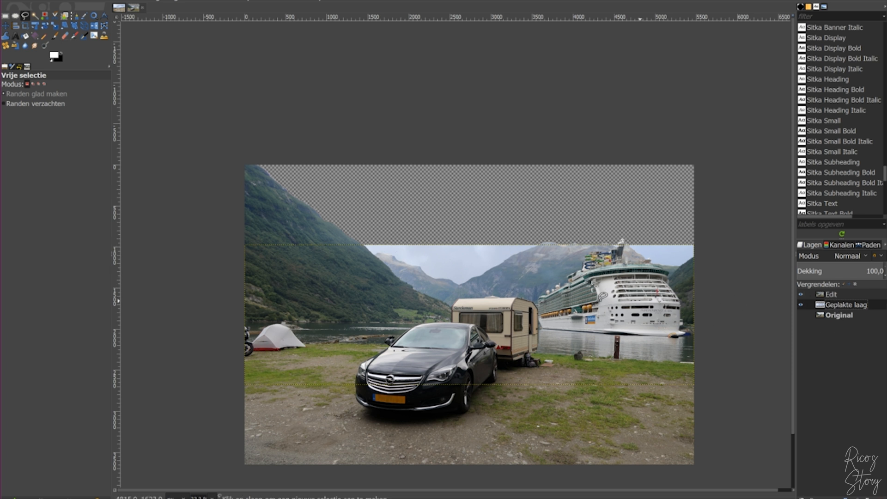
mouse_move(297, 198)
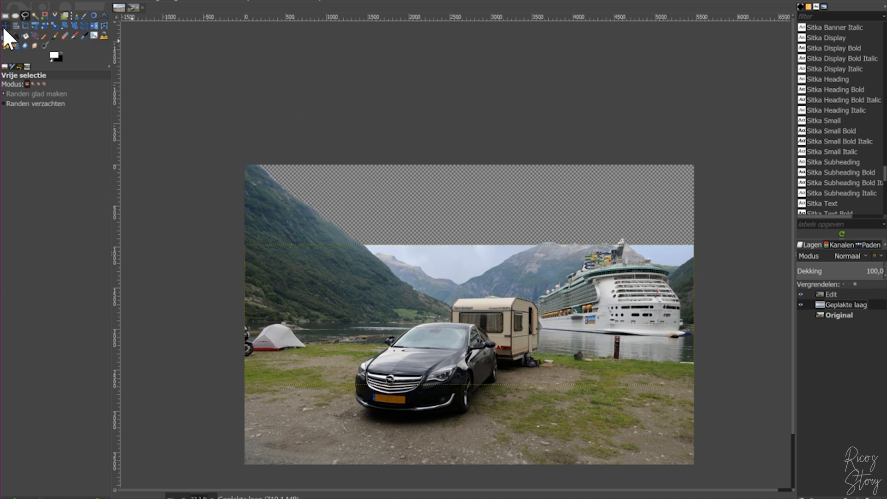
Drag the pasted sky layer upward with the Move tool to fill the sky area
click(6, 27)
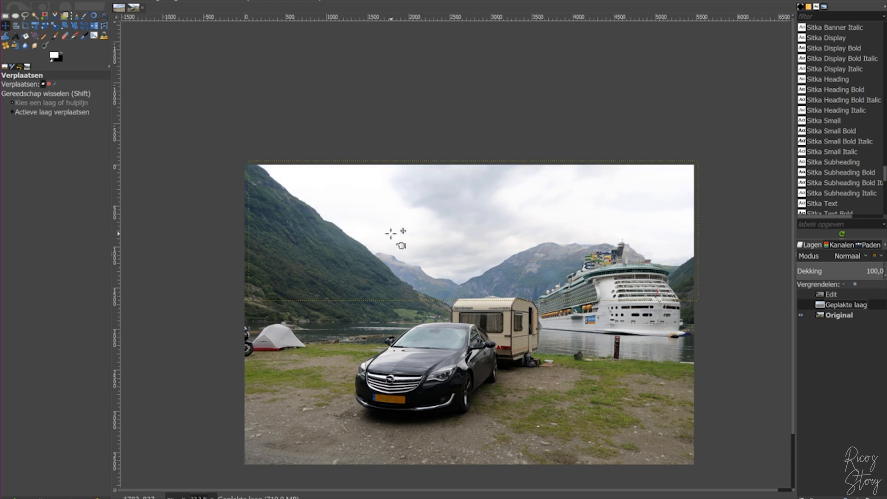
mouse_move(667, 275)
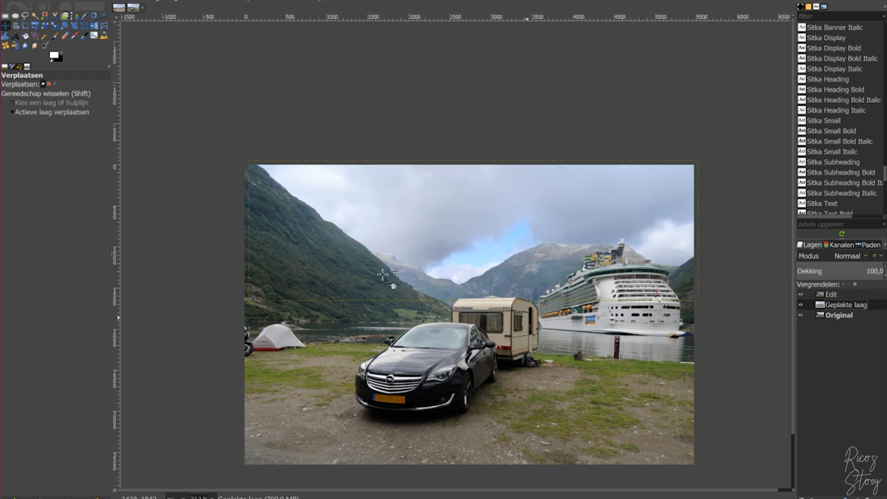
mouse_move(580, 201)
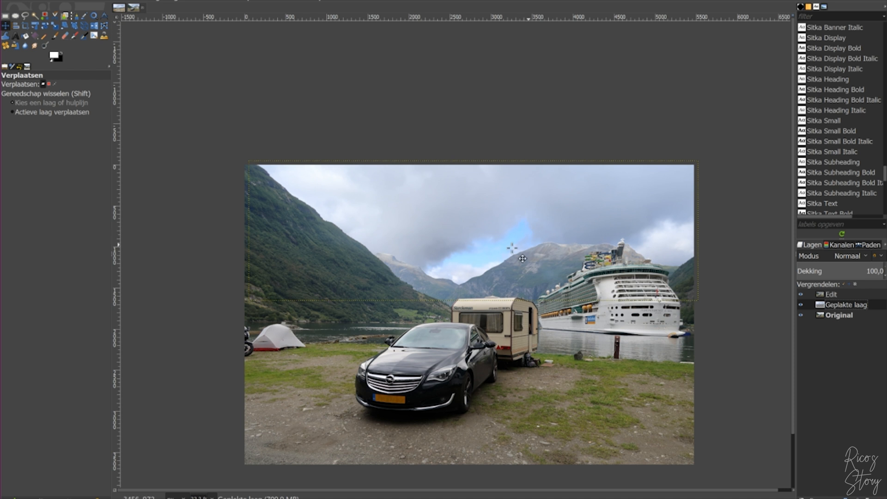
mouse_move(716, 264)
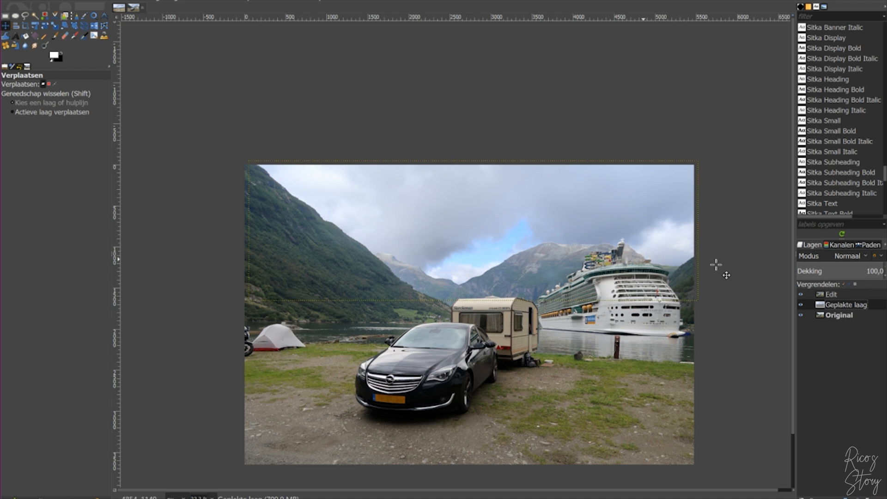
mouse_move(201, 7)
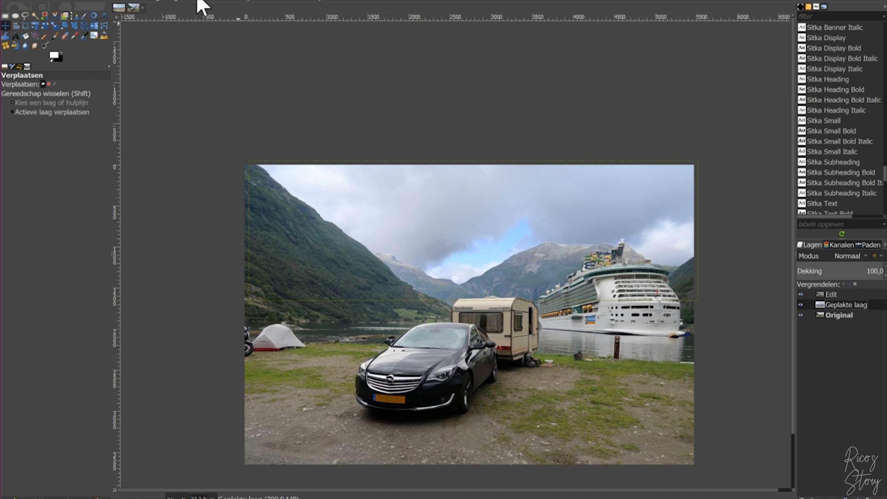
mouse_move(656, 255)
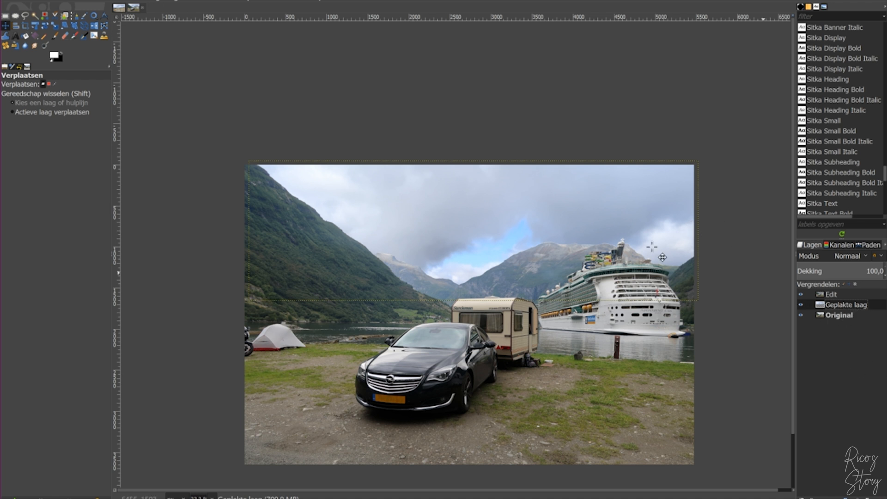
Darken the sky layer with Curves and reduce its saturation with Hue-Saturation
click(198, 5)
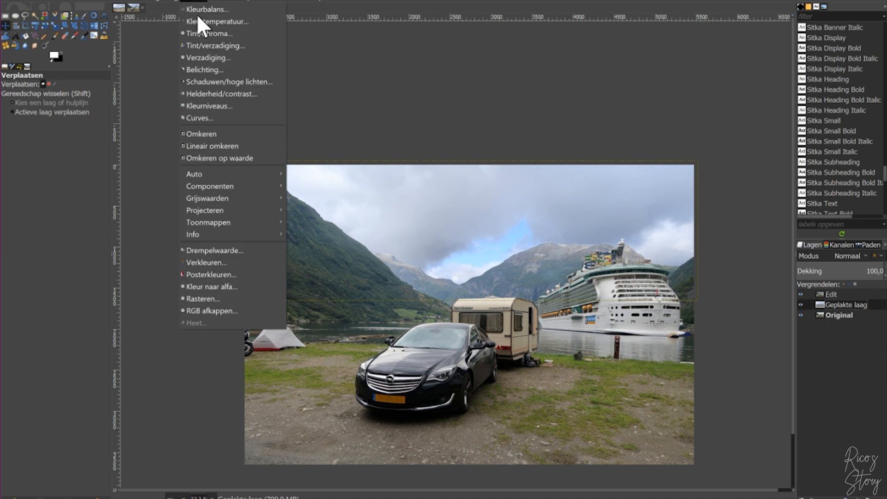
click(198, 118)
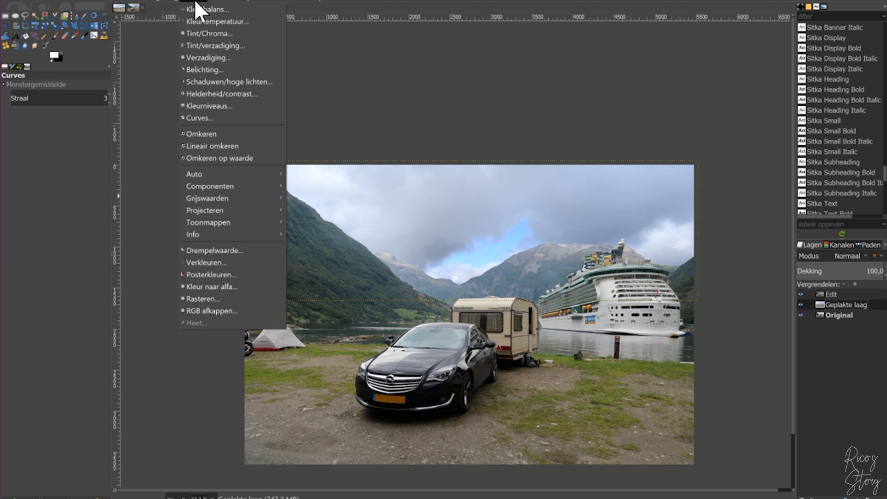
mouse_move(215, 45)
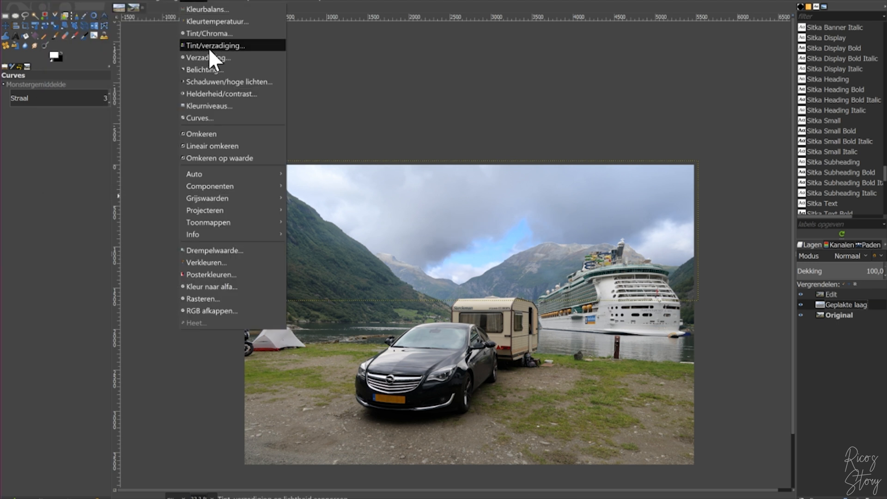
click(214, 45)
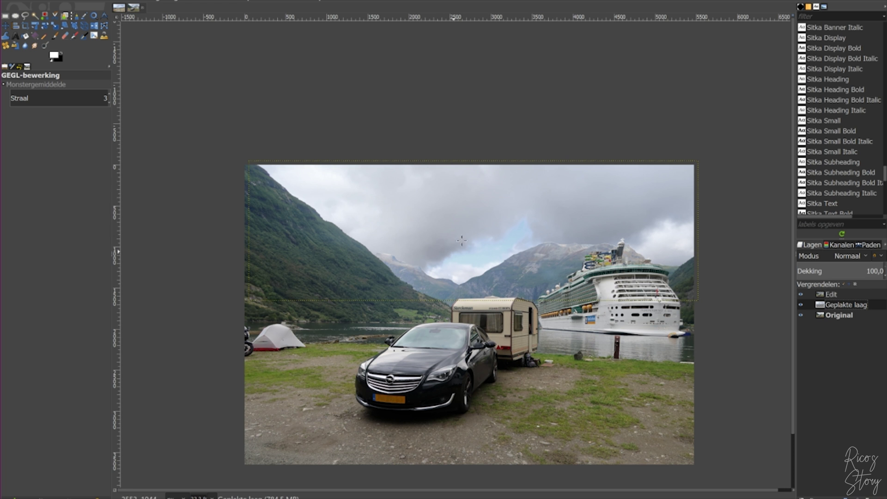
mouse_move(648, 360)
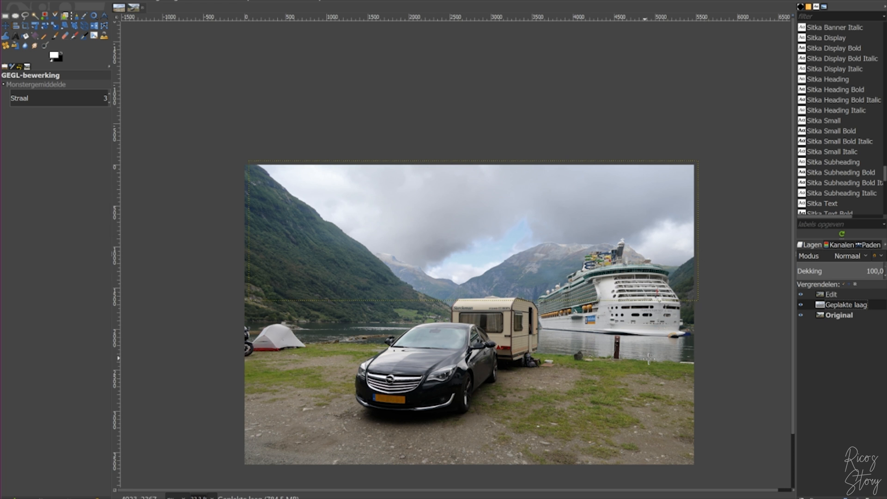
mouse_move(840, 331)
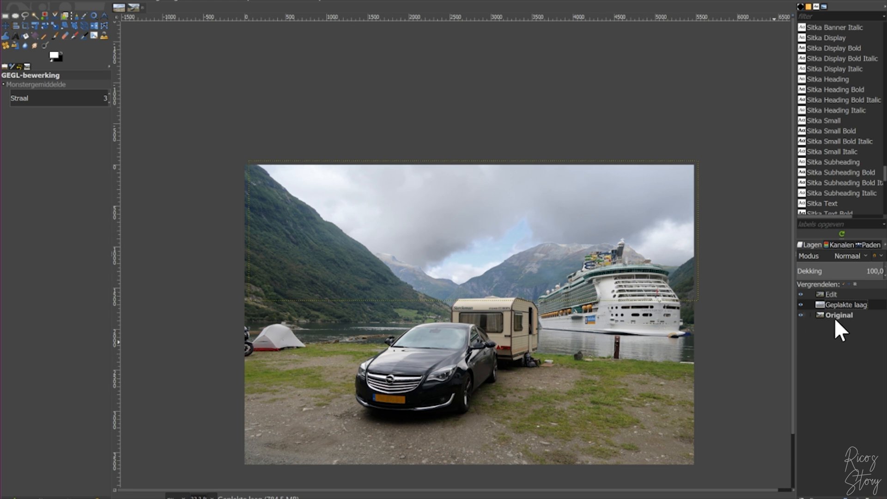
mouse_move(842, 317)
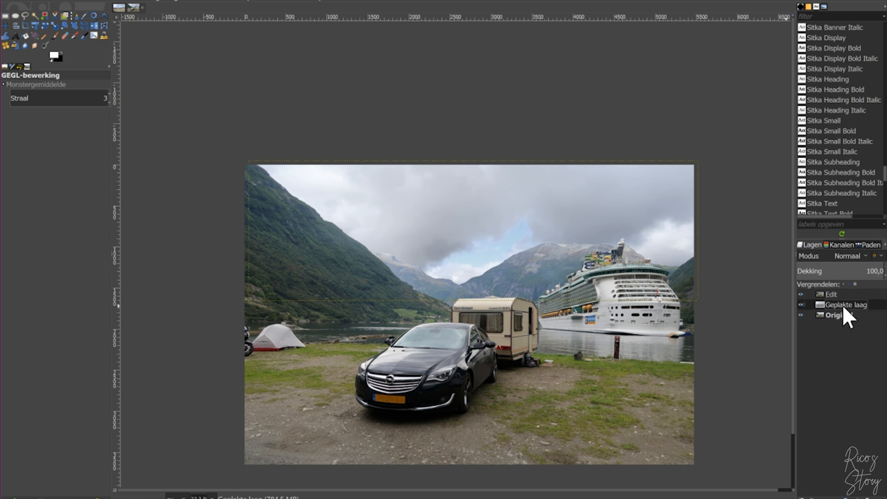
mouse_move(780, 314)
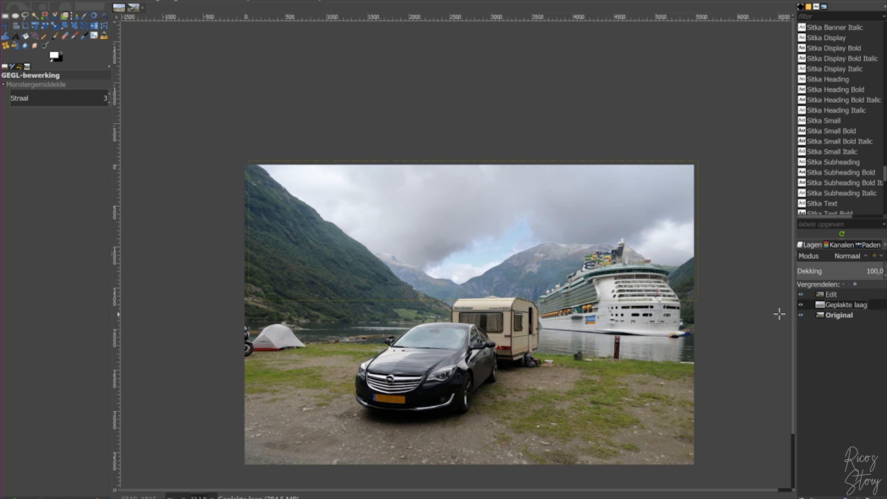
mouse_move(761, 168)
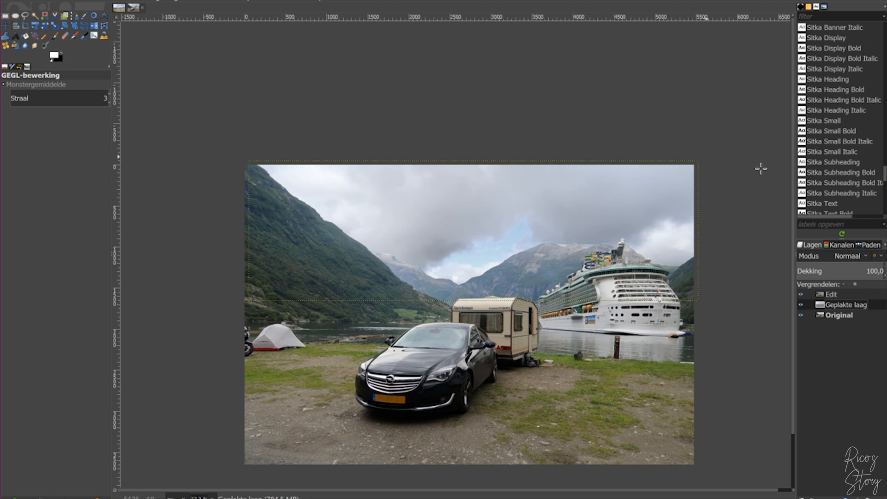
mouse_move(413, 220)
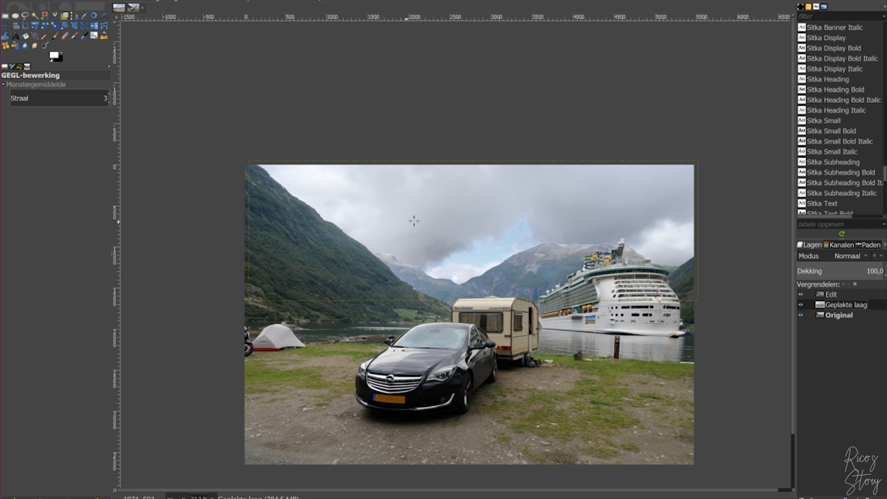
mouse_move(181, 222)
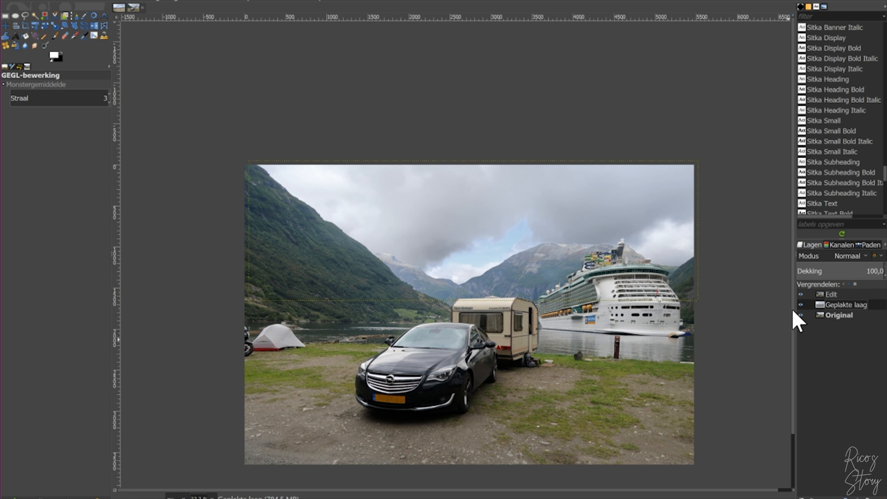
mouse_move(448, 256)
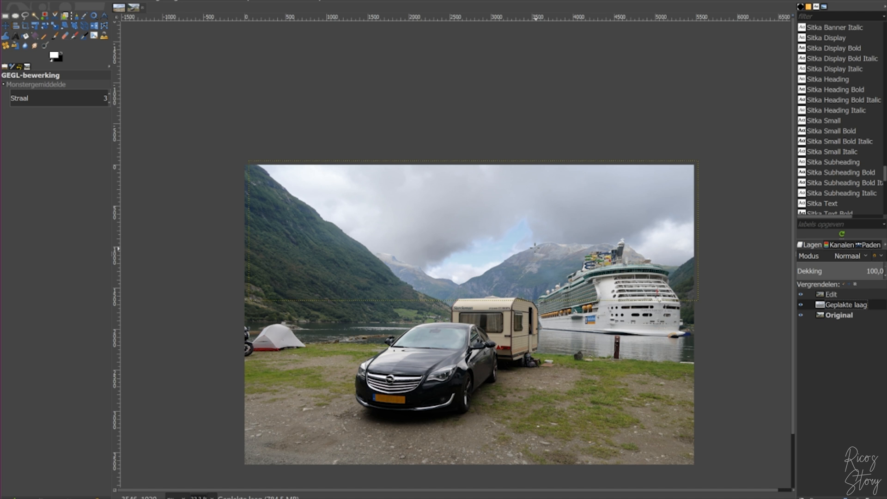
mouse_move(477, 283)
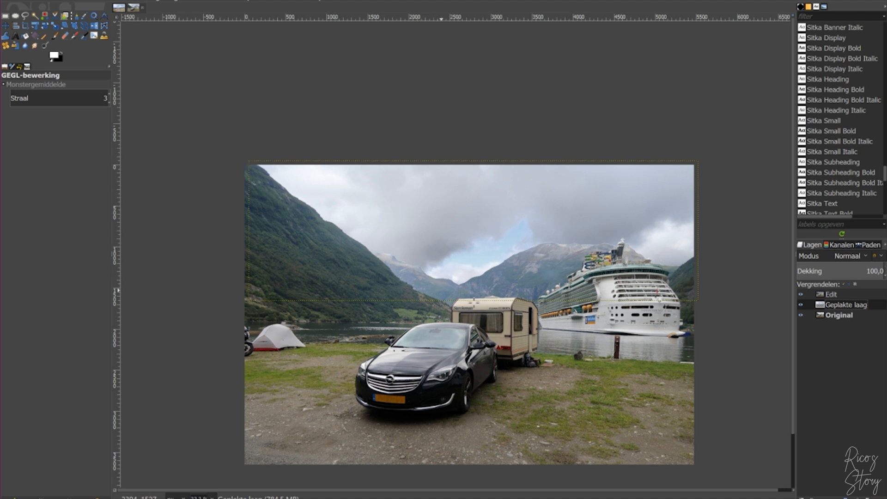
click(139, 7)
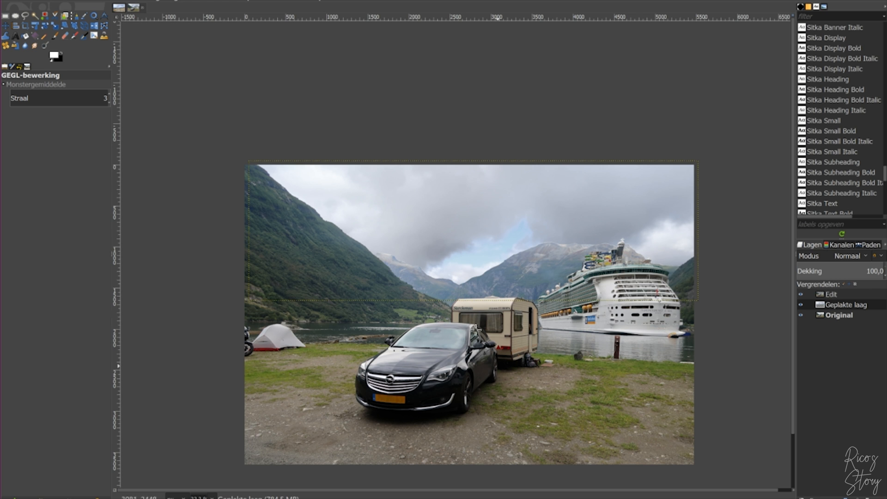
mouse_move(837, 335)
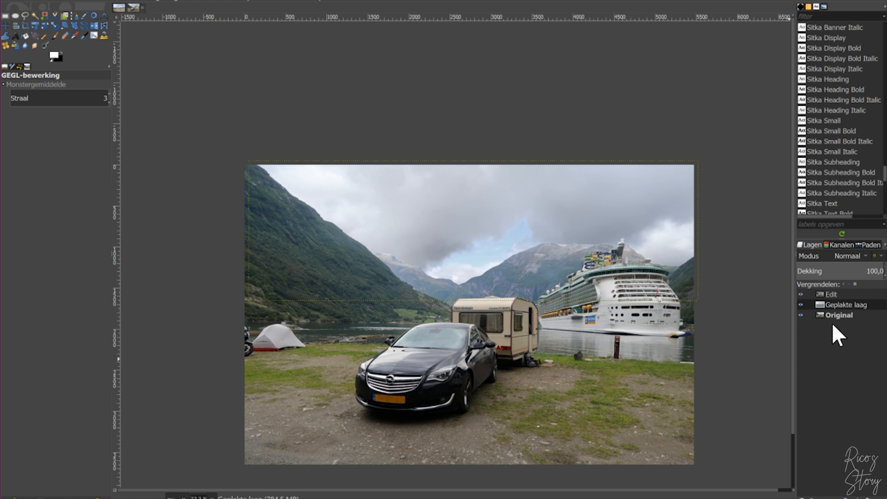
mouse_move(682, 185)
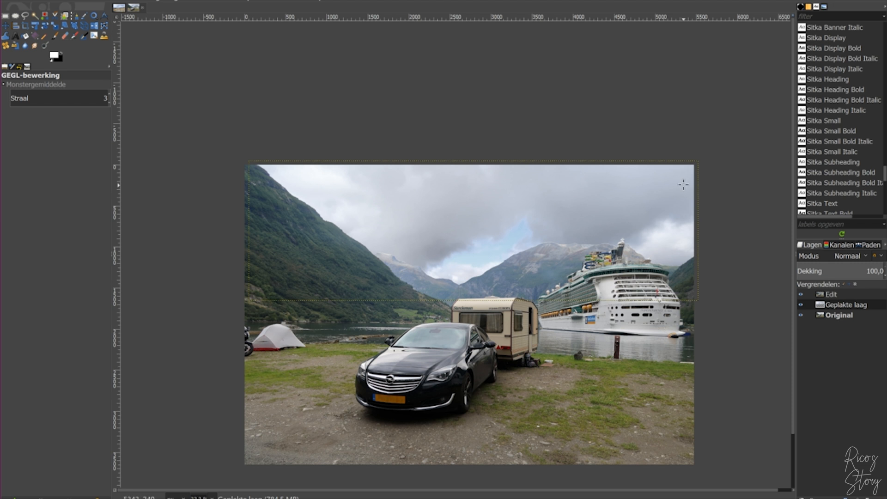